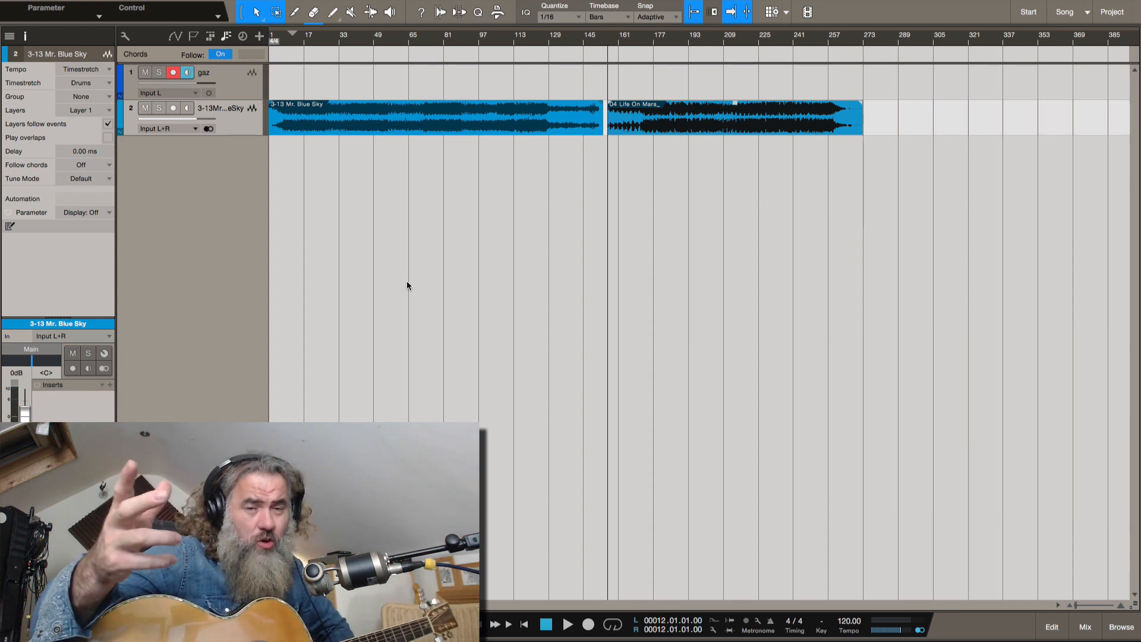
mouse_move(409, 225)
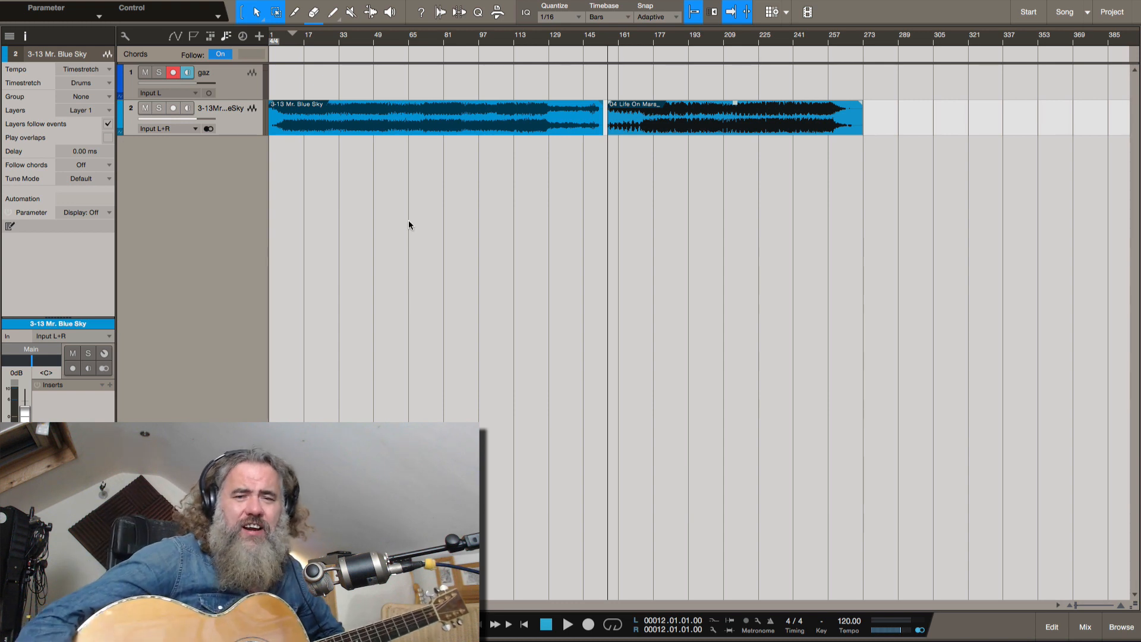
mouse_move(593, 314)
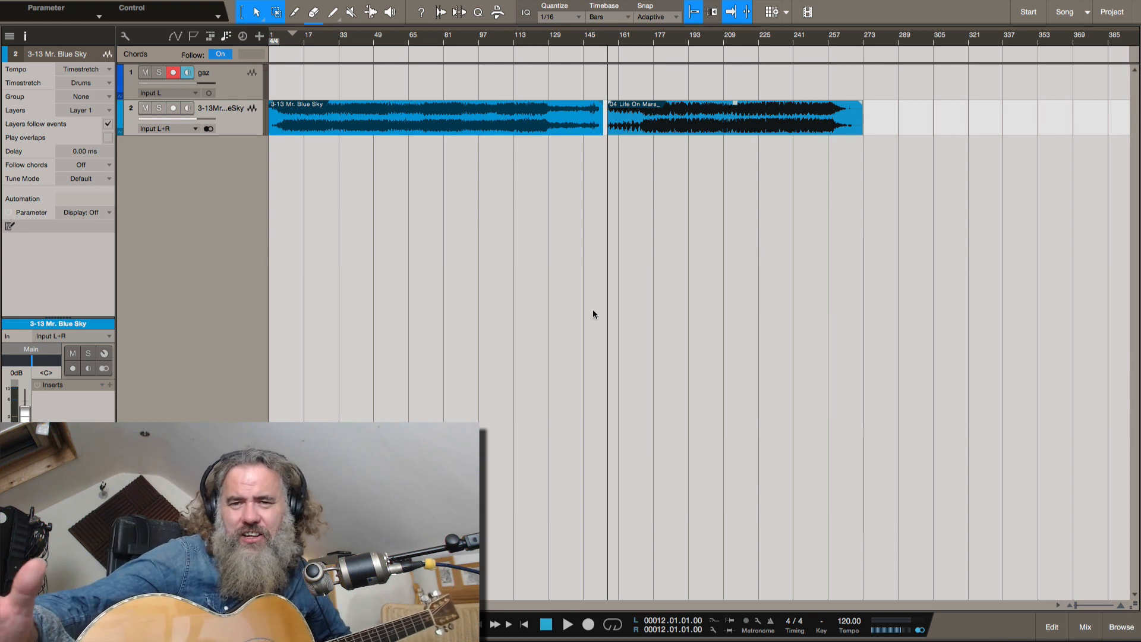
mouse_move(663, 277)
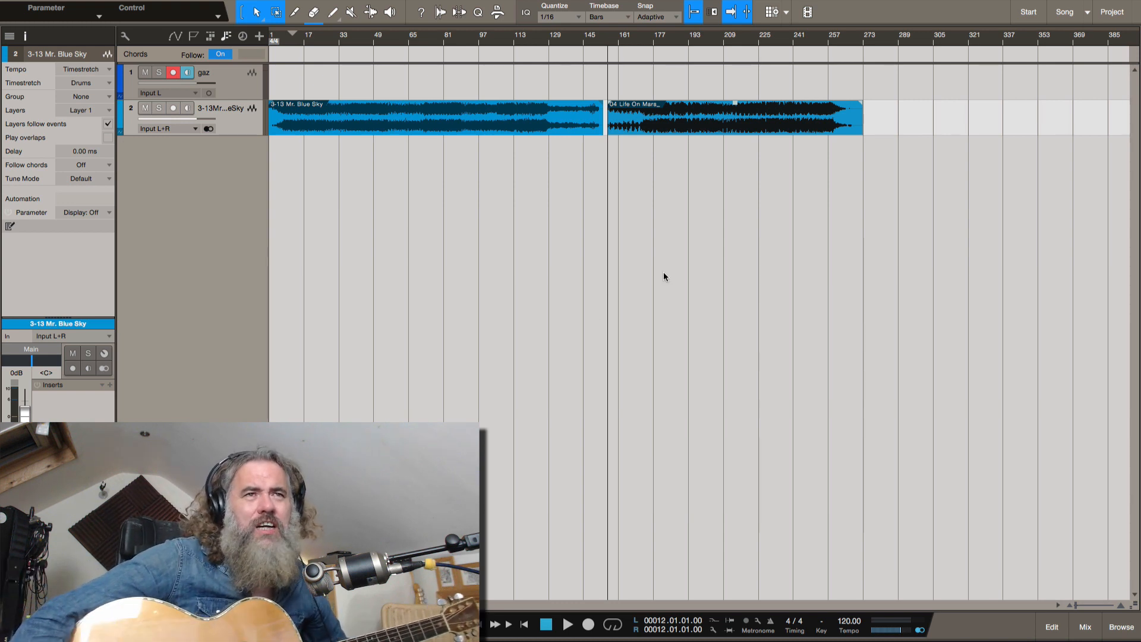
mouse_move(398, 224)
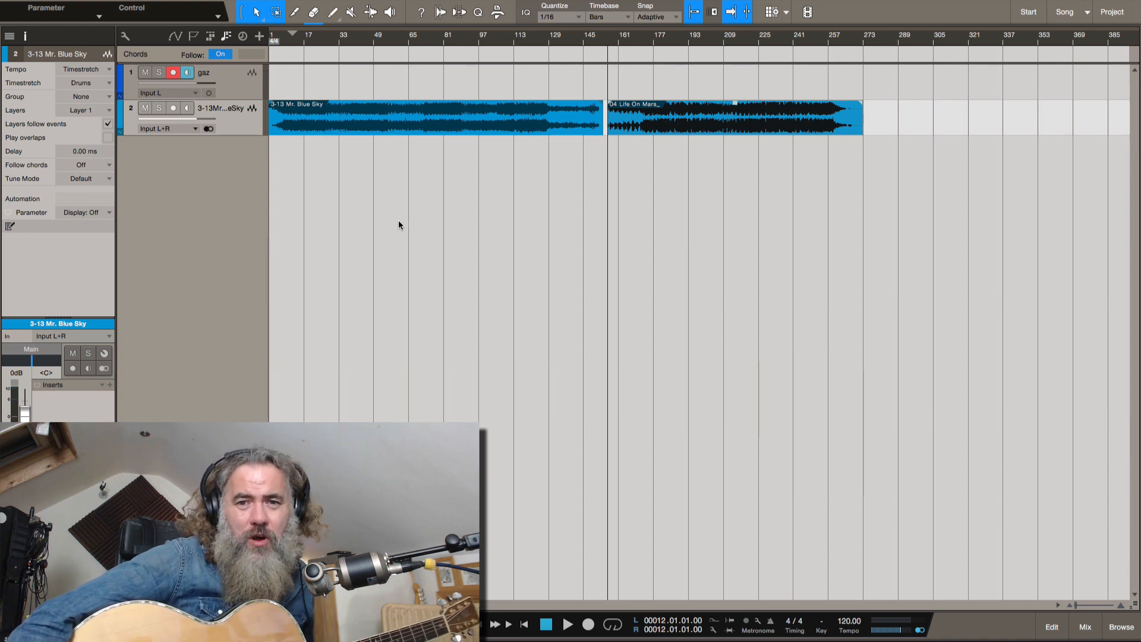
mouse_move(375, 264)
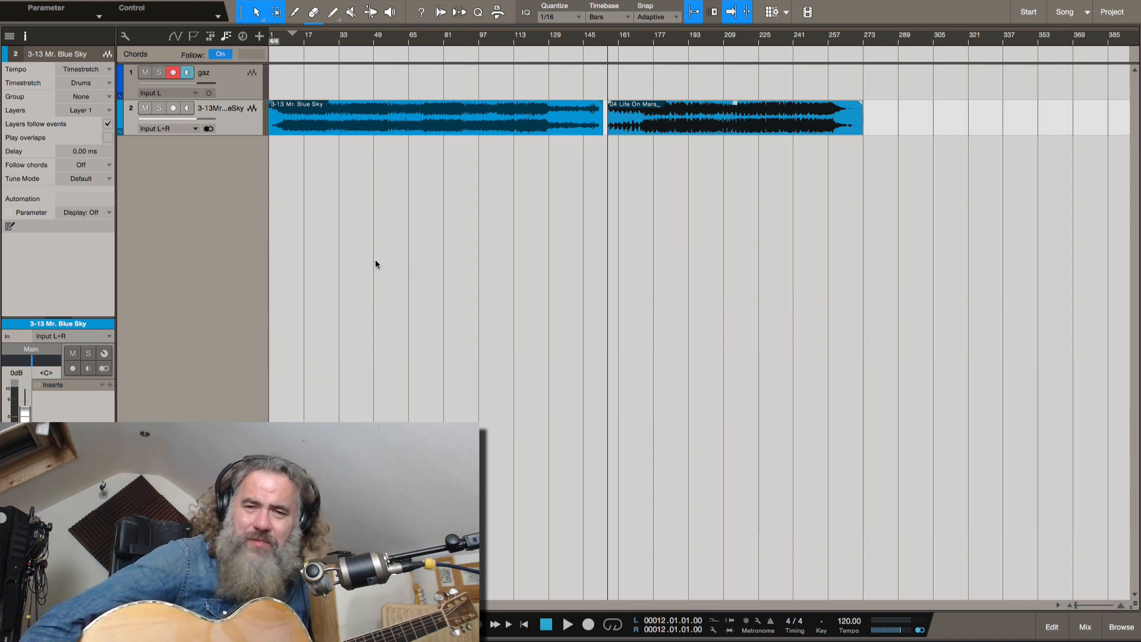
mouse_move(284, 133)
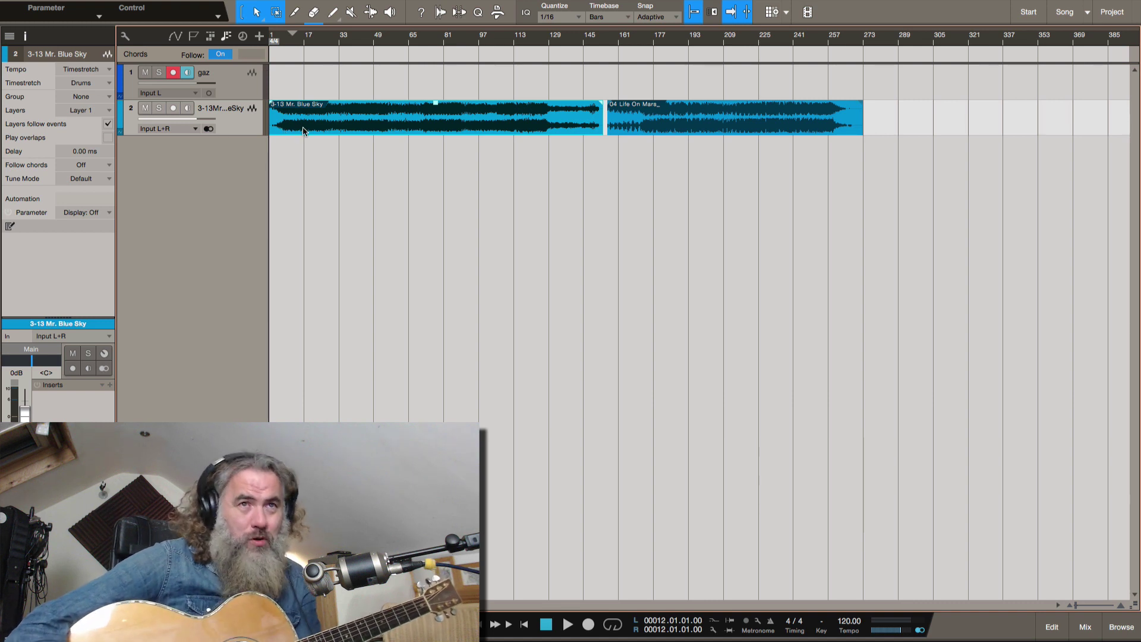
Extract the Mr. Blue Sky event's chords (F, E7, A, D, G, Em7) into the chord track
right_click(303, 131)
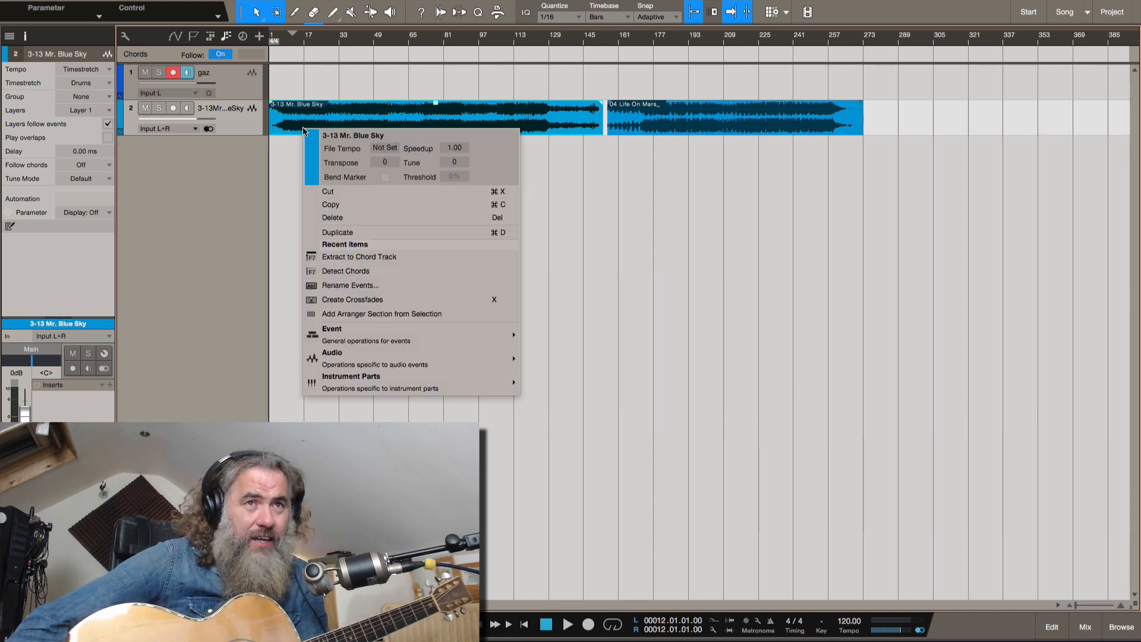
mouse_move(344, 271)
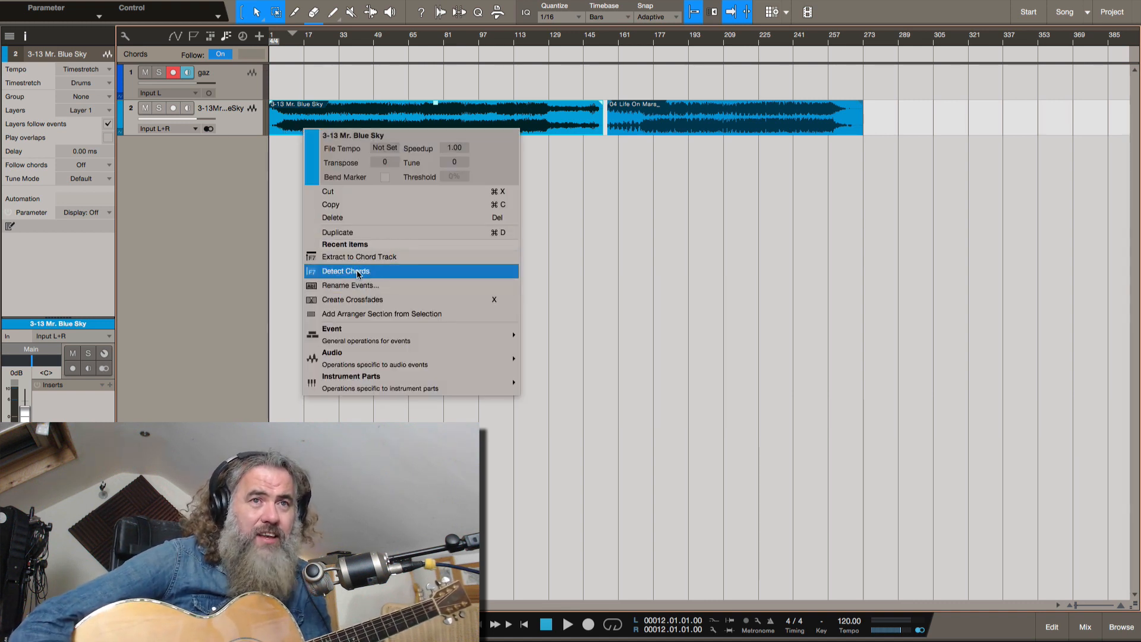
mouse_move(359, 256)
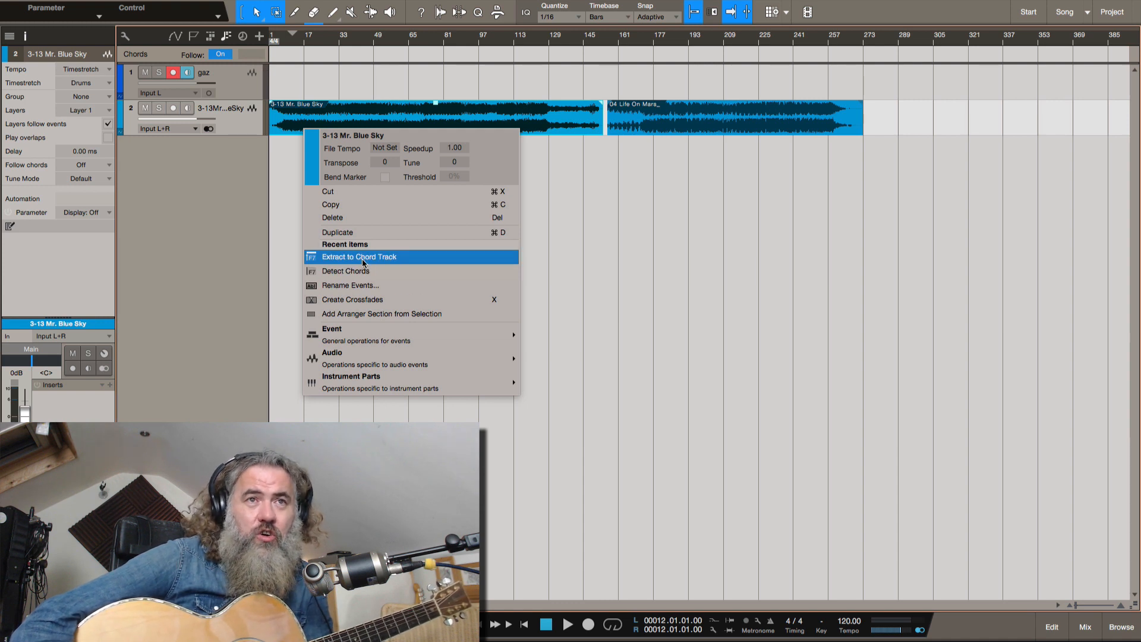
click(359, 257)
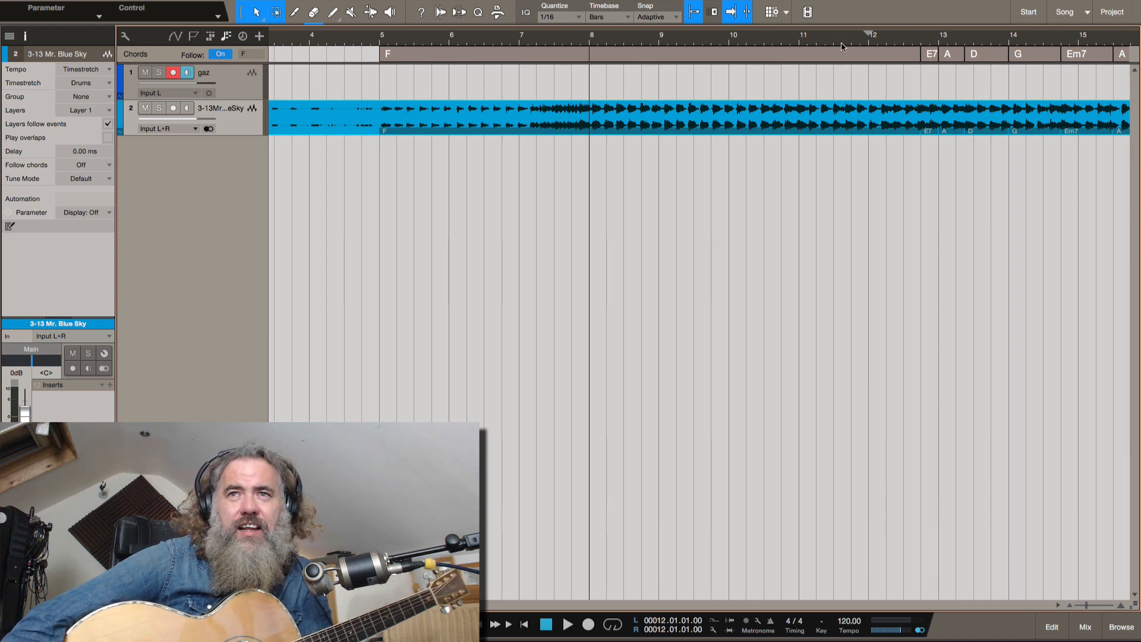
click(566, 624)
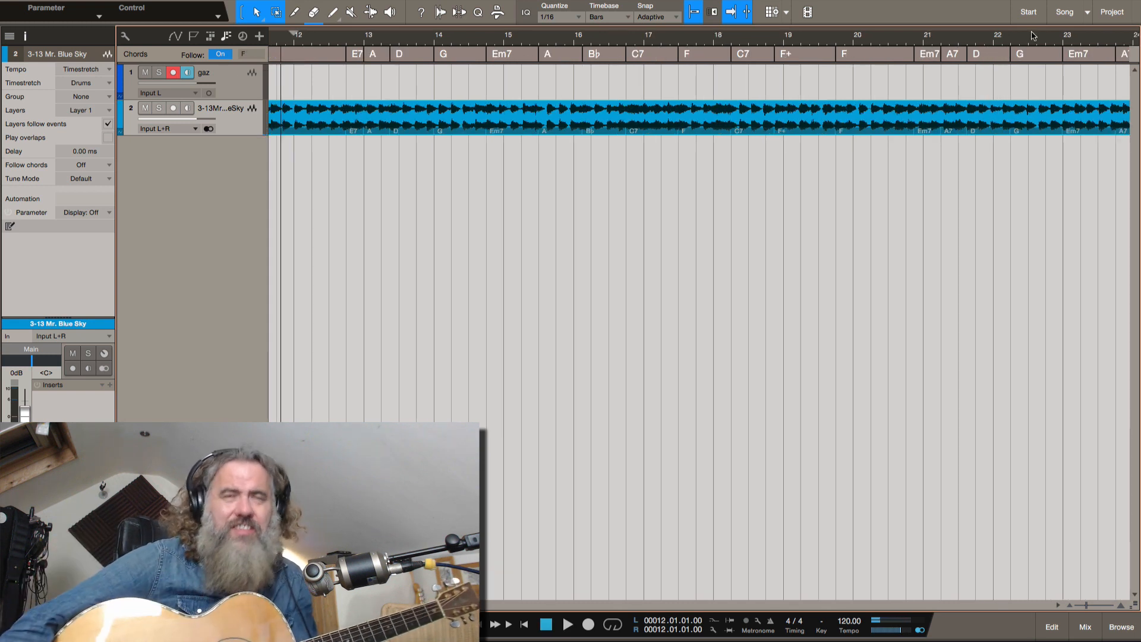
mouse_move(1130, 179)
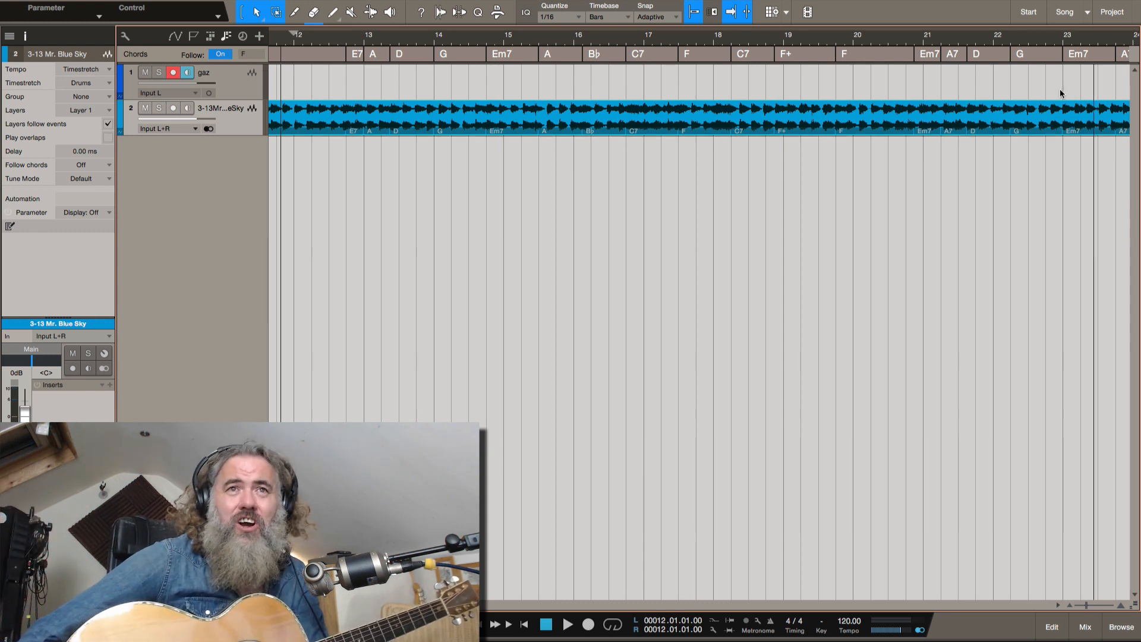
mouse_move(744, 57)
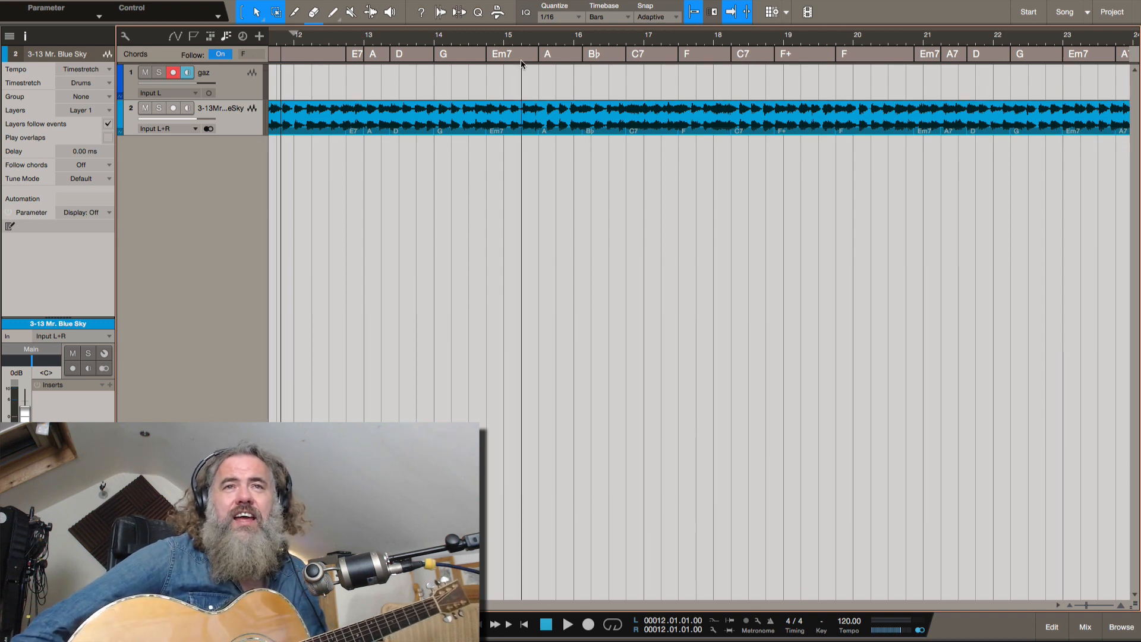
Change the bar-13 chord from E7 to Em7 and close the Chord Selector
scroll(left, 3)
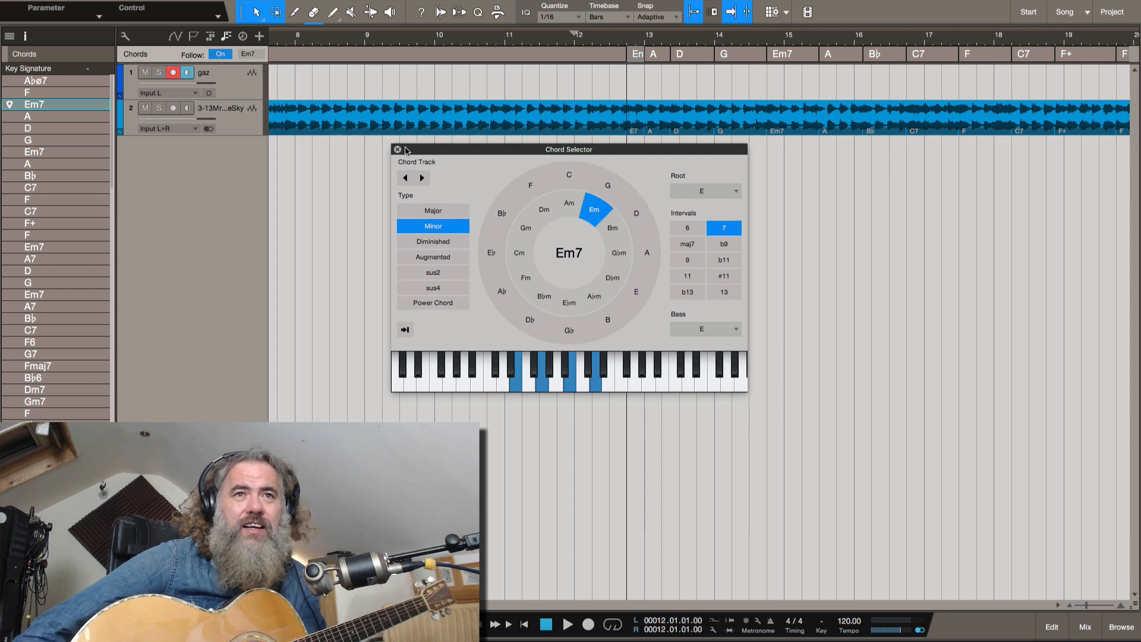
click(397, 149)
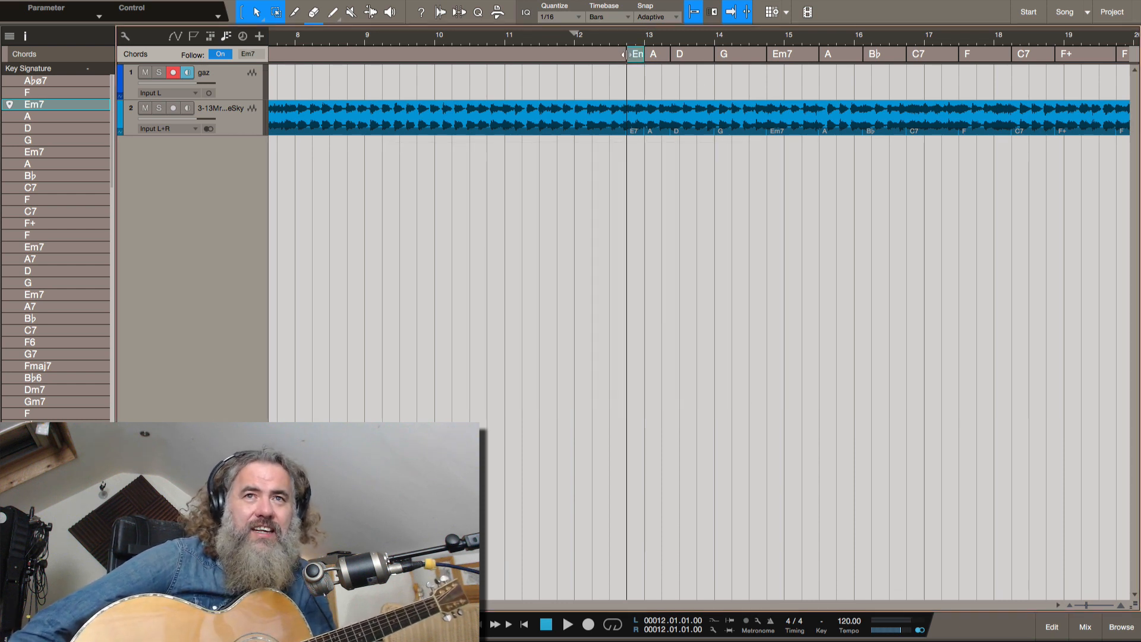
click(638, 53)
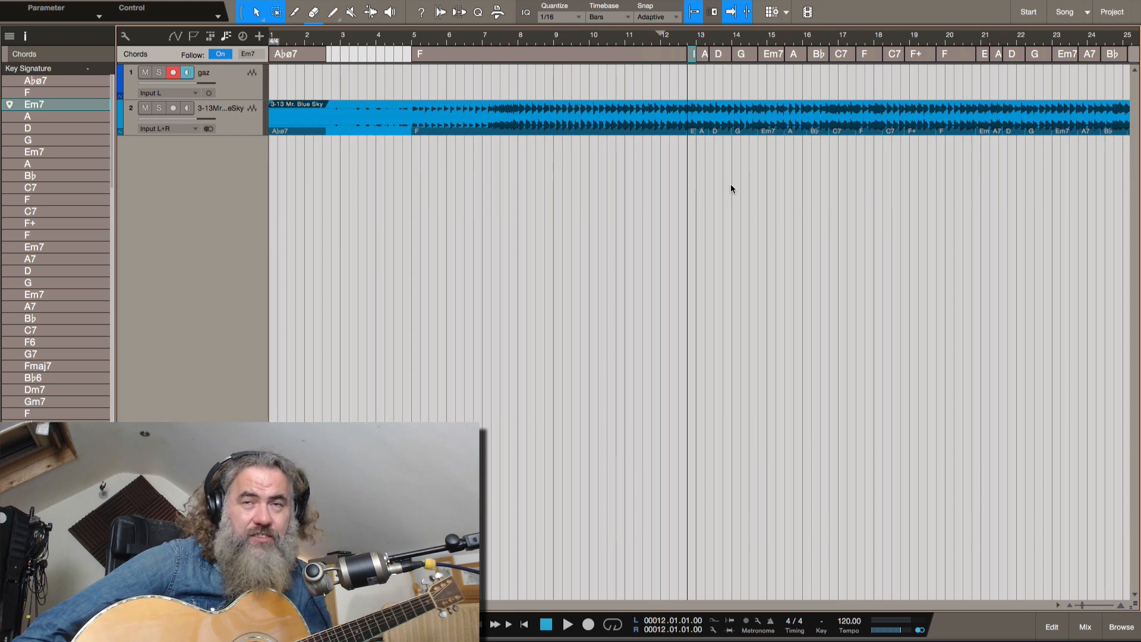
right_click(614, 198)
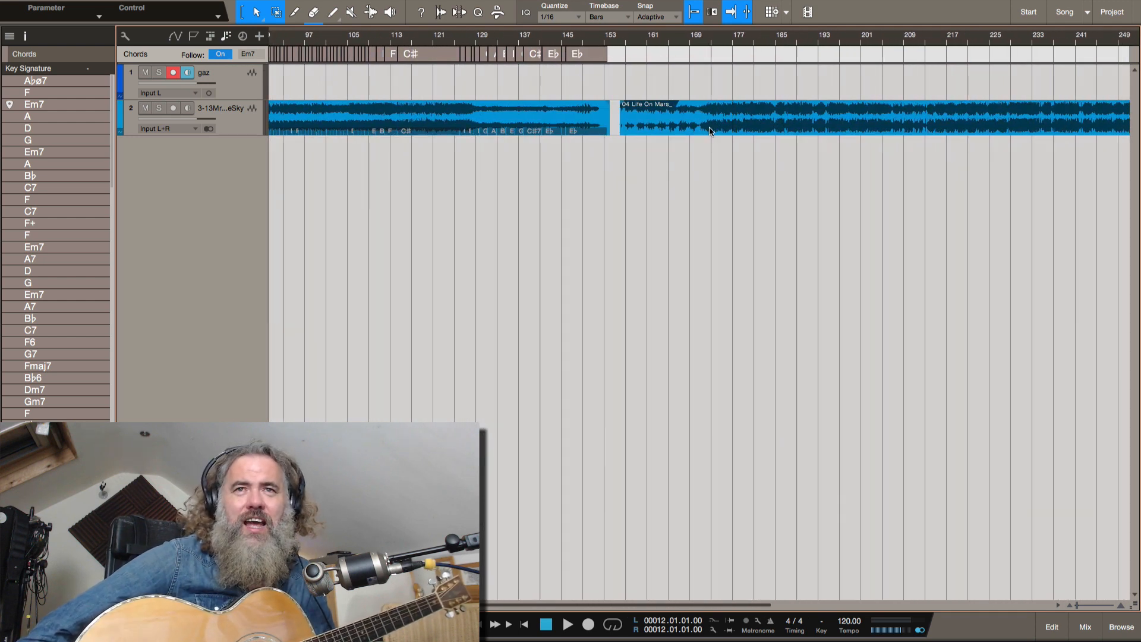
Extract the Life On Mars event's chords (F, E°, E♭6, D, Gm, F6) into the chord track
right_click(712, 131)
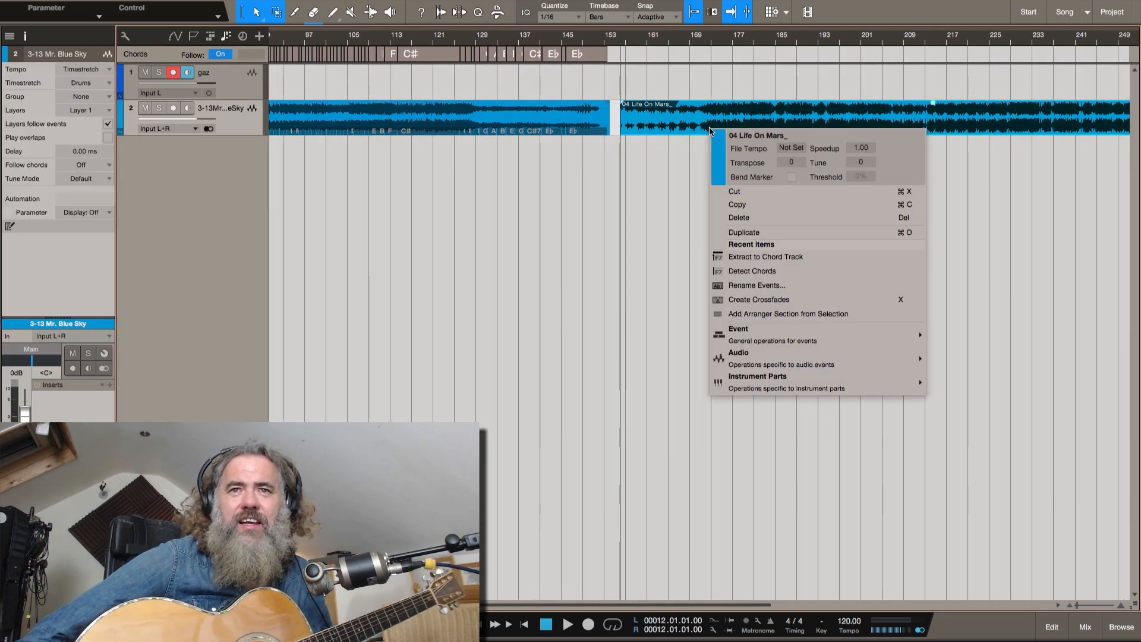
click(751, 271)
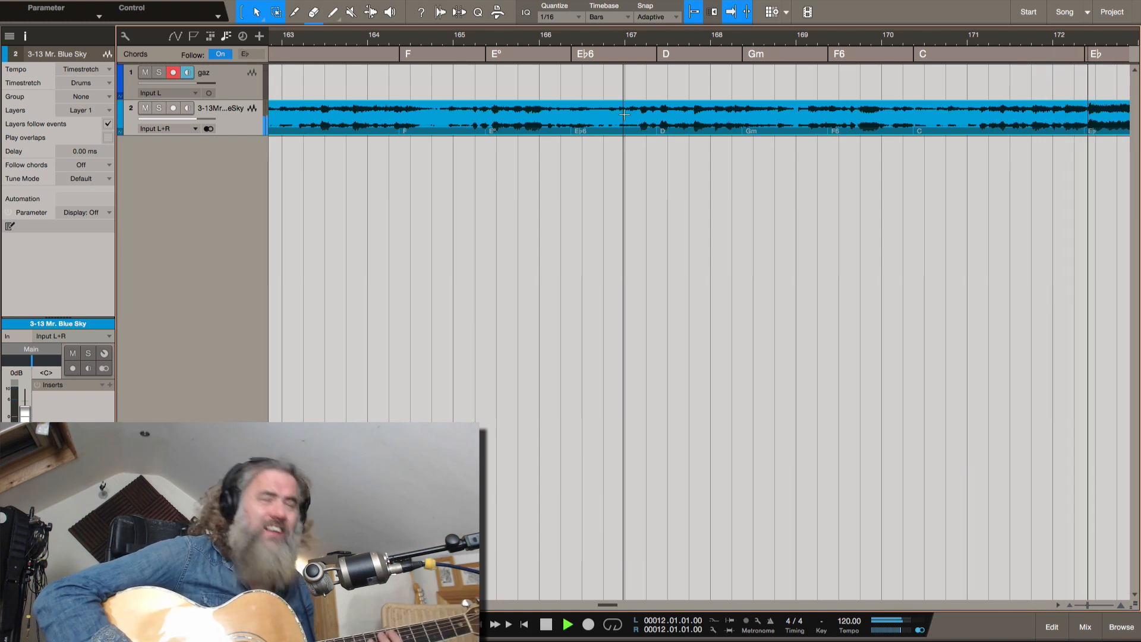
scroll(right, 3)
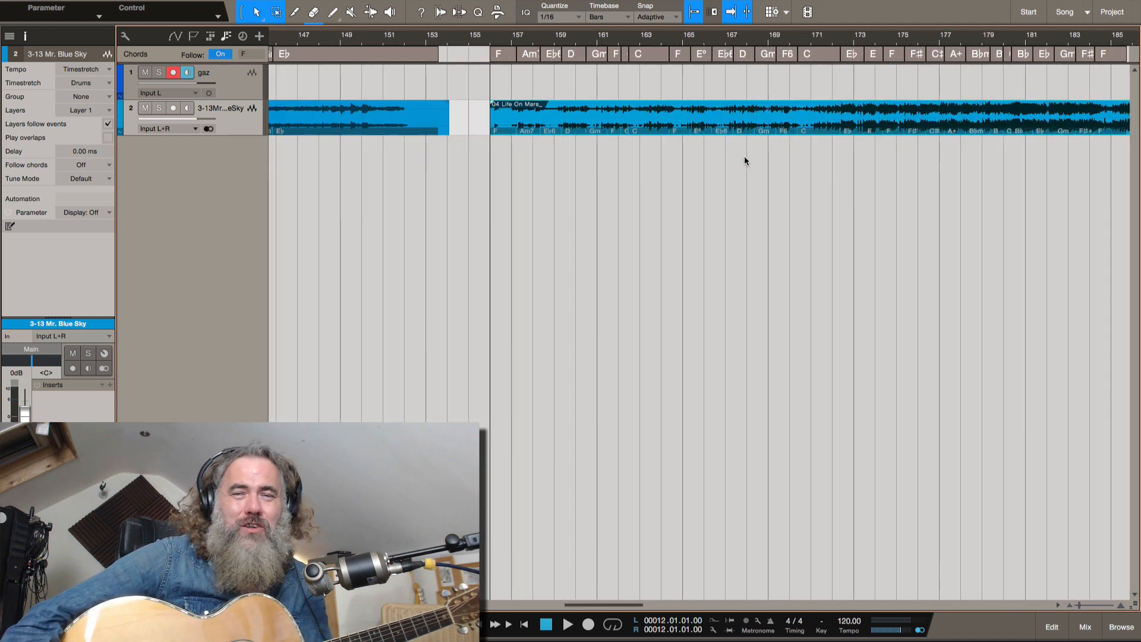
mouse_move(766, 187)
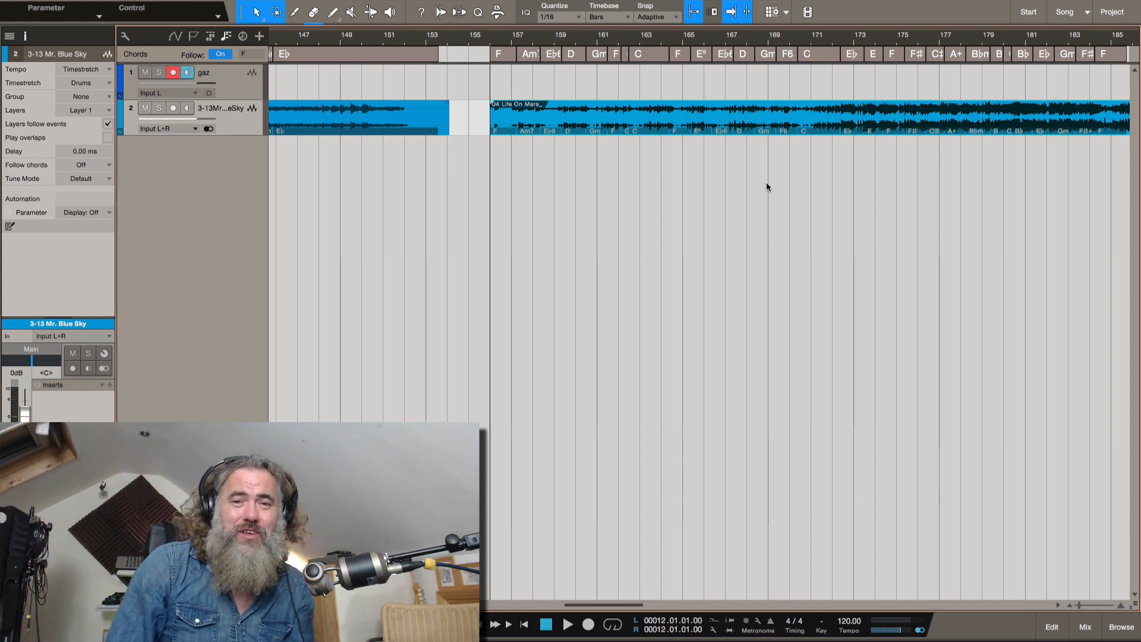
mouse_move(723, 207)
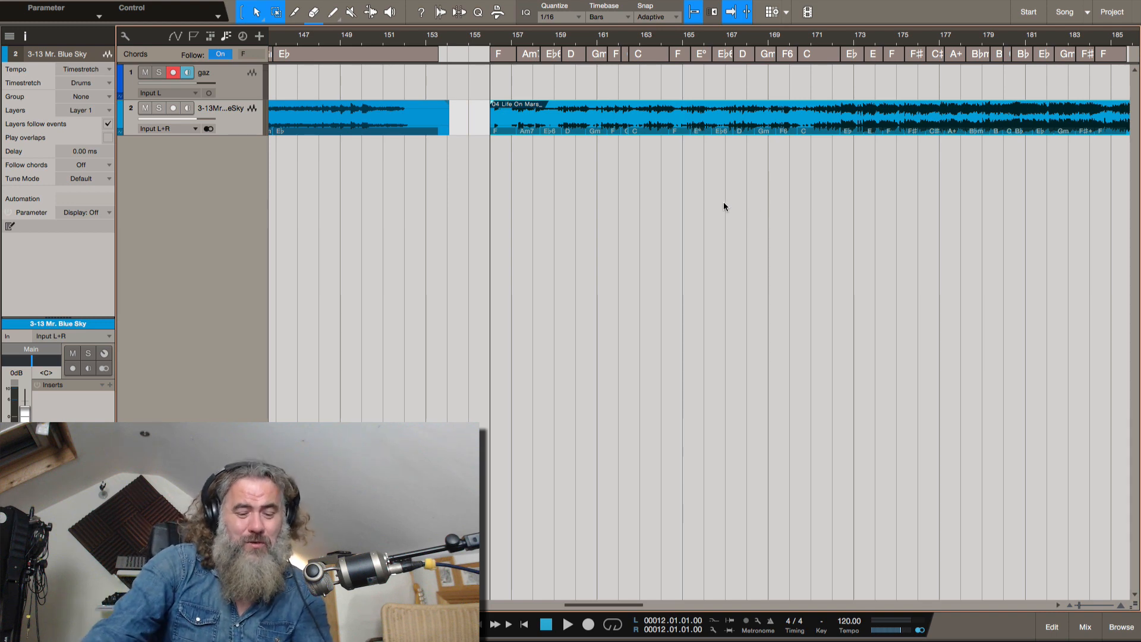
mouse_move(640, 211)
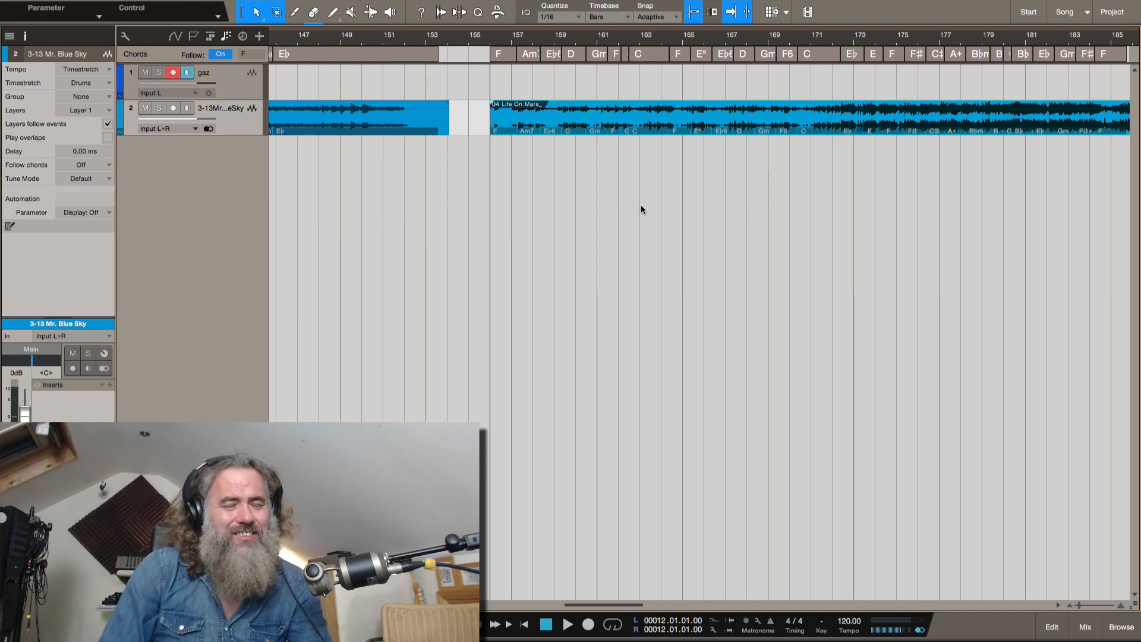